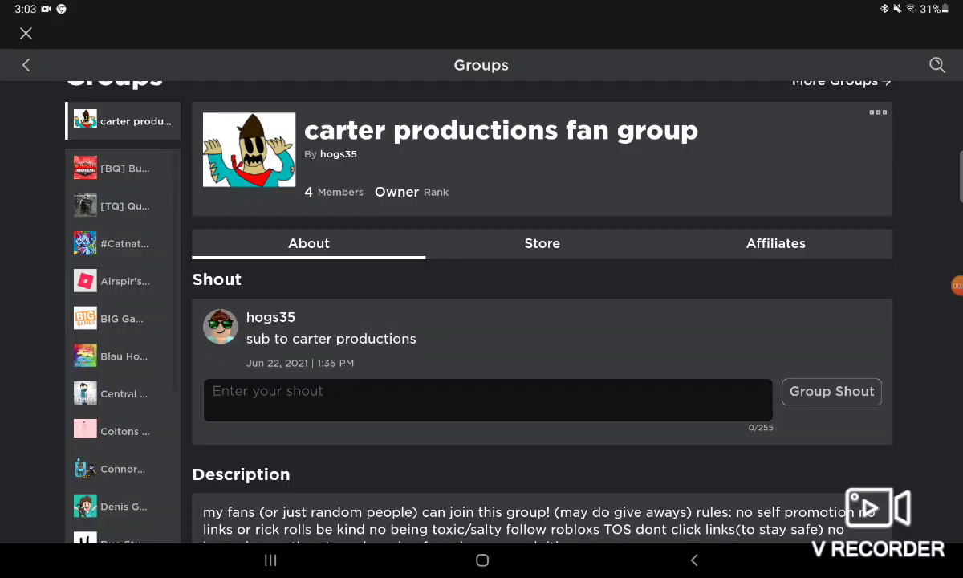
Scroll the About page past Description and Experiences to the Members and Wall sections.
scroll(down, 3)
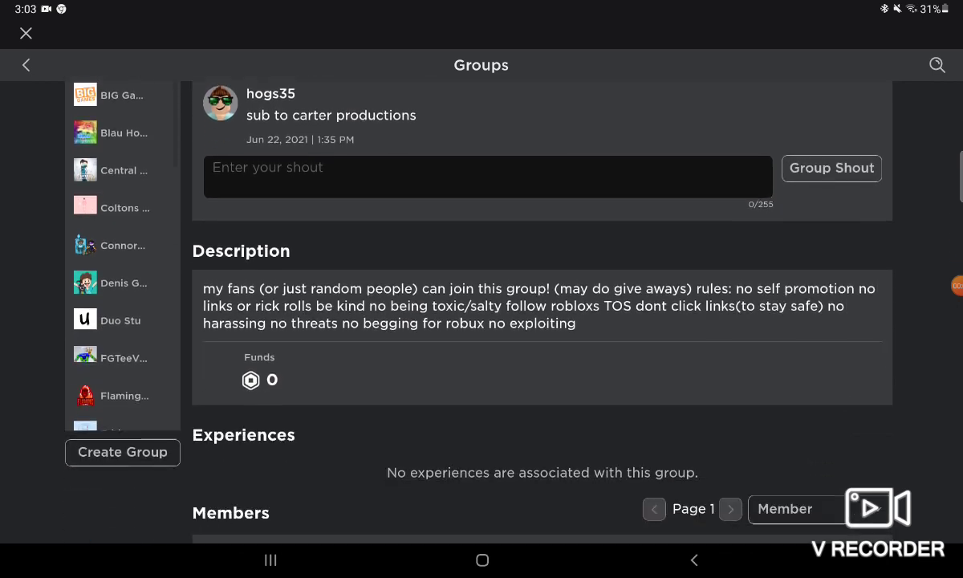
scroll(down, 3)
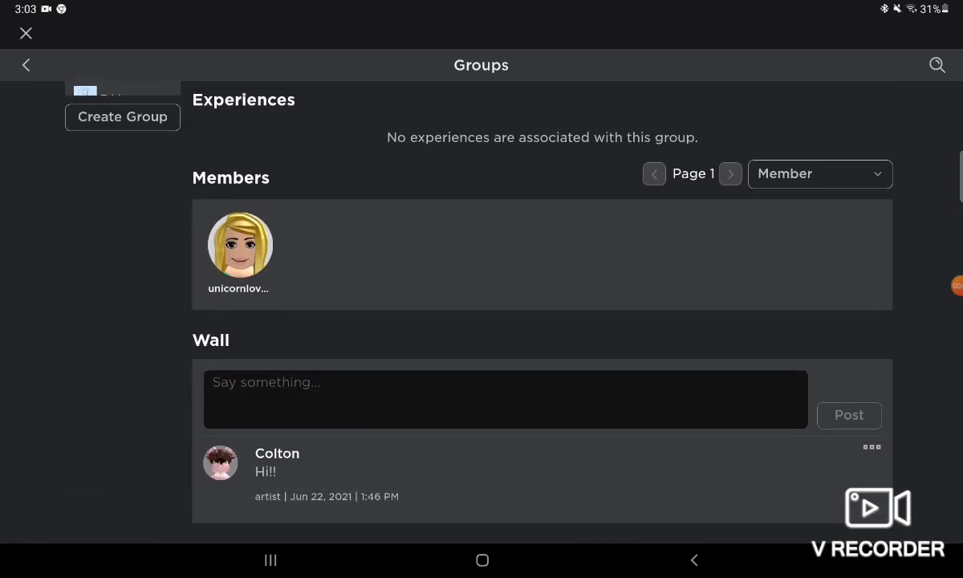
Filter the Members list by the Admin rank, then by the artist rank.
click(818, 174)
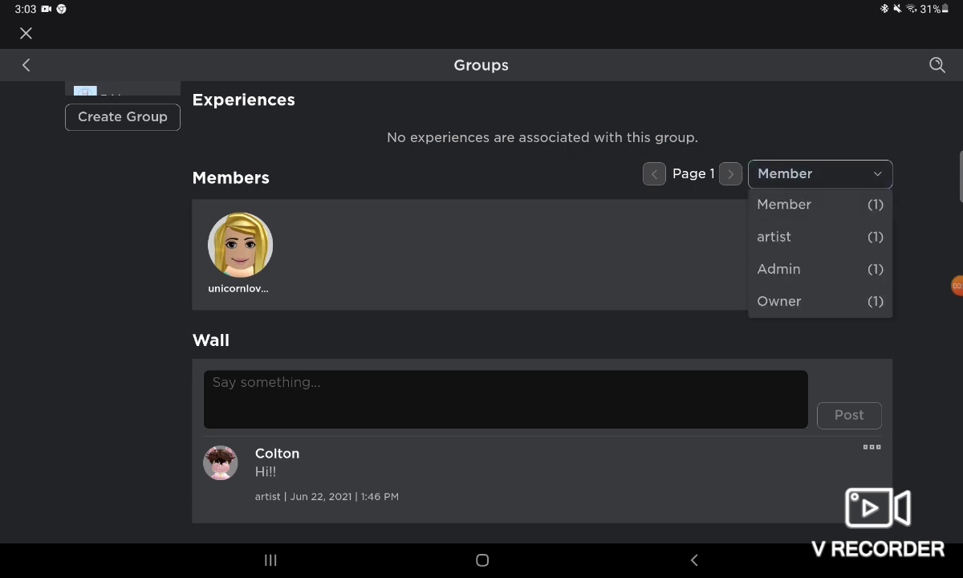
click(777, 269)
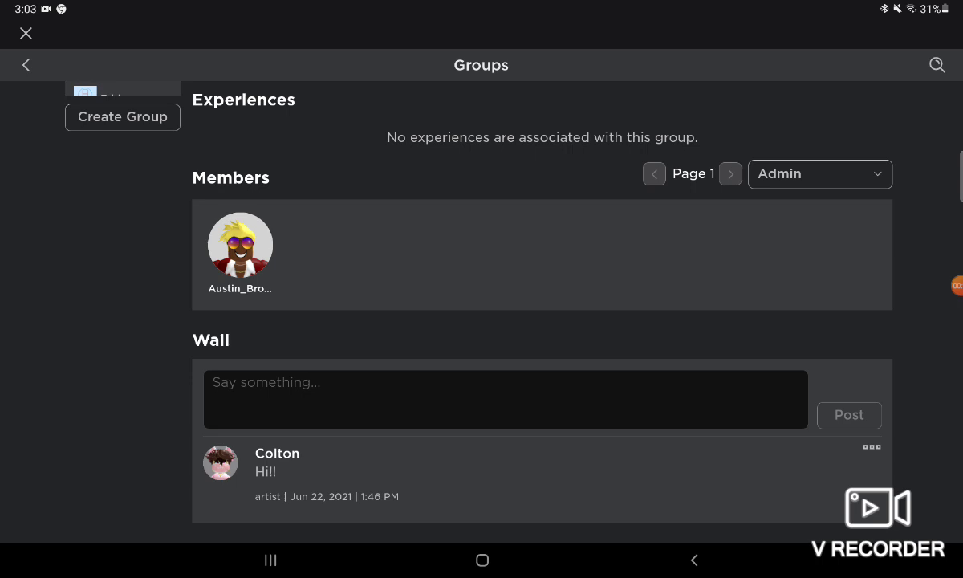
click(819, 173)
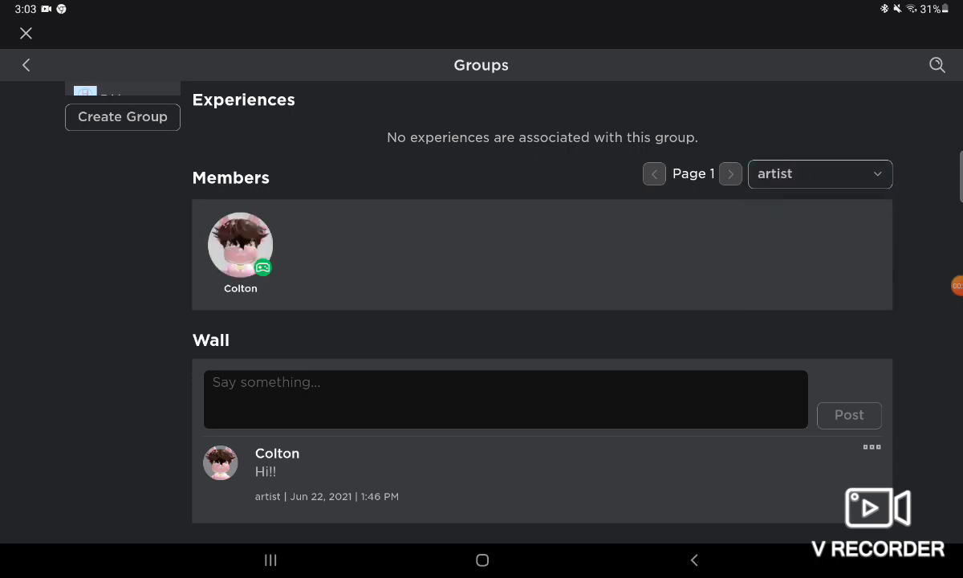
click(818, 174)
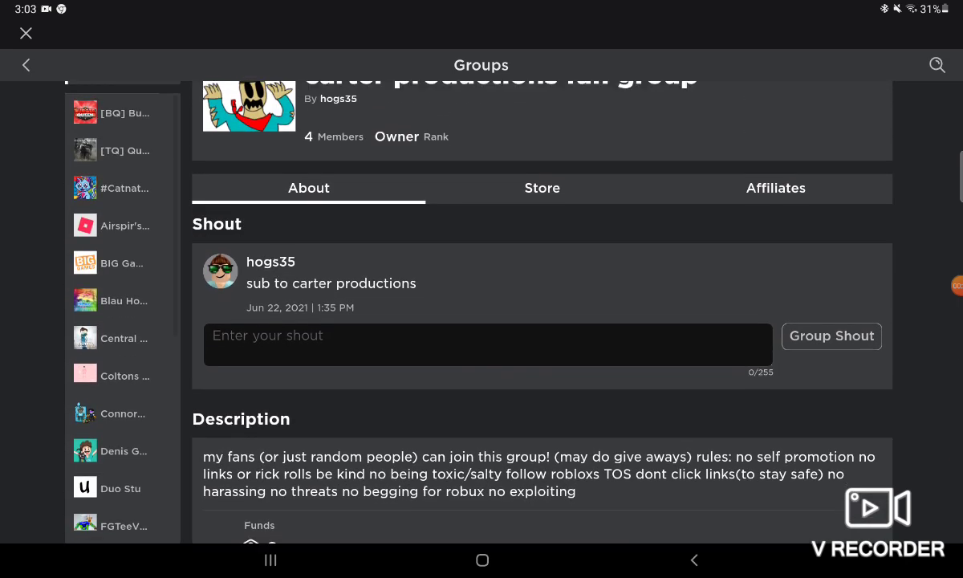
scroll(down, 3)
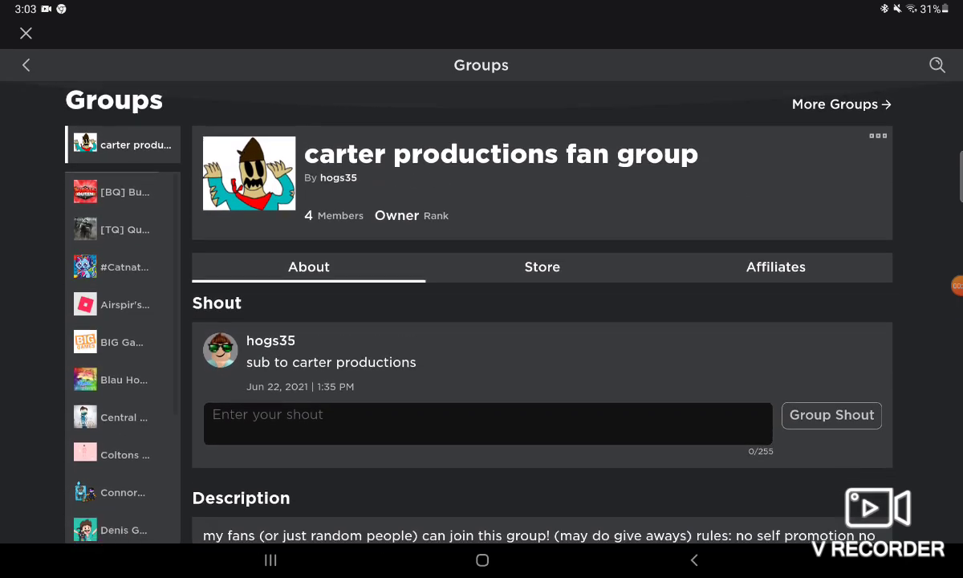
scroll(down, 3)
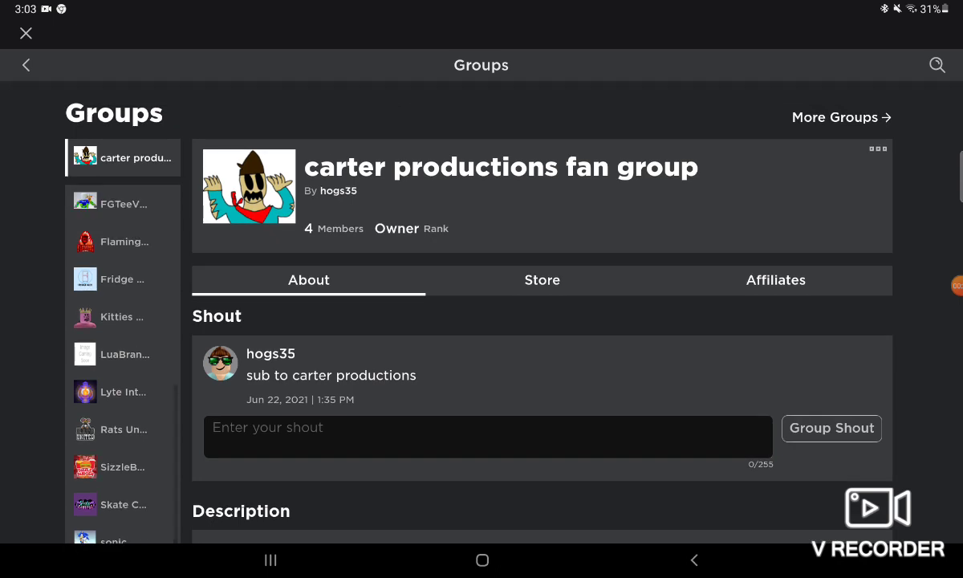
click(774, 280)
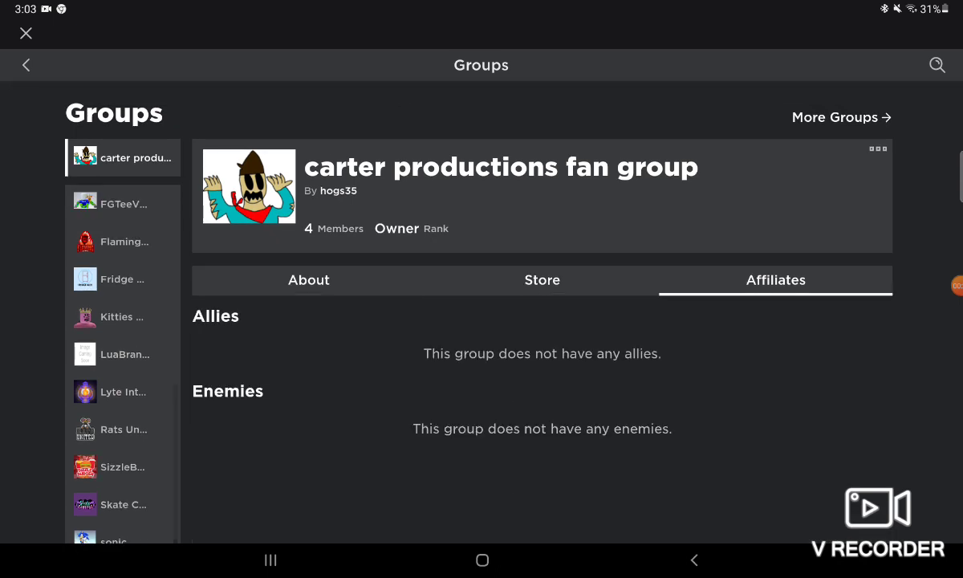
click(308, 280)
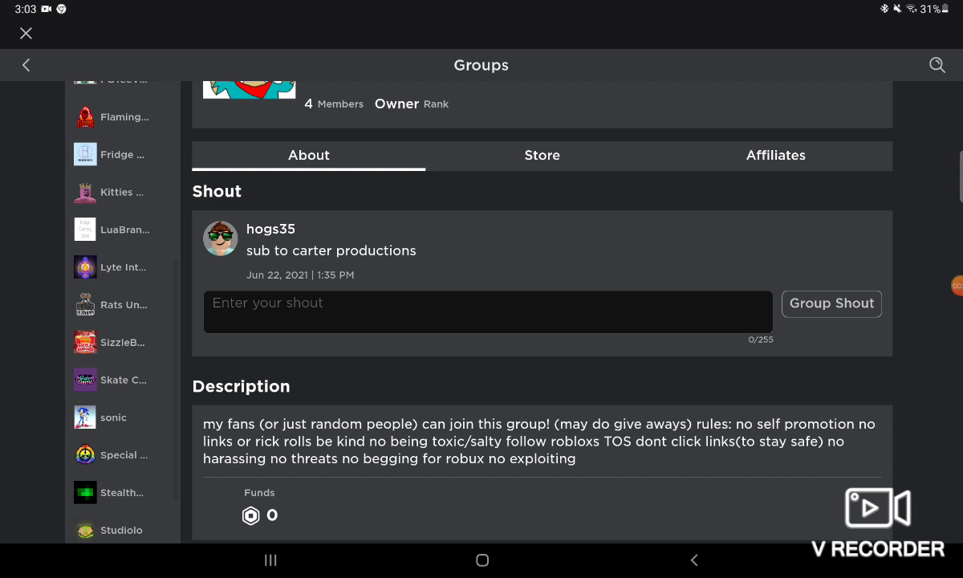
scroll(down, 3)
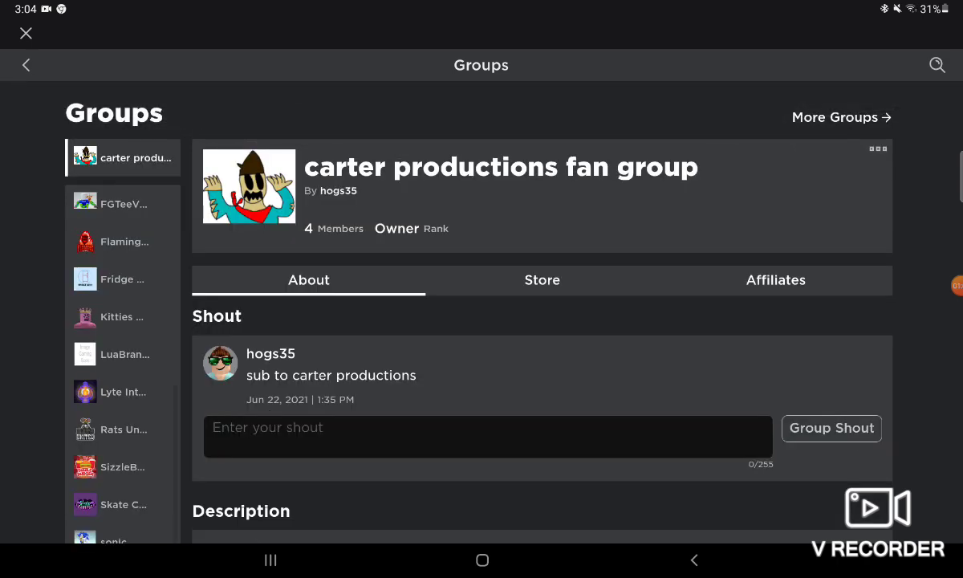
scroll(down, 3)
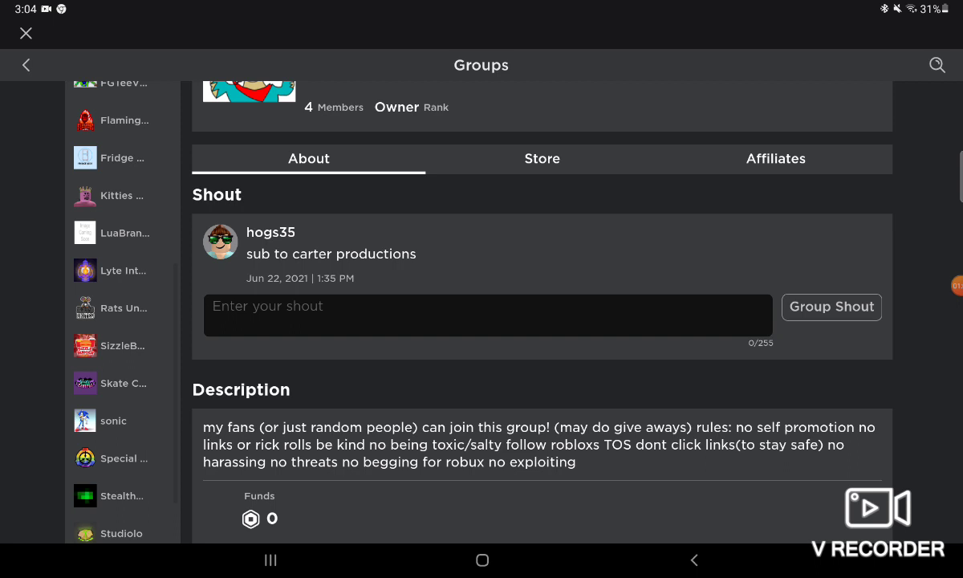
scroll(down, 3)
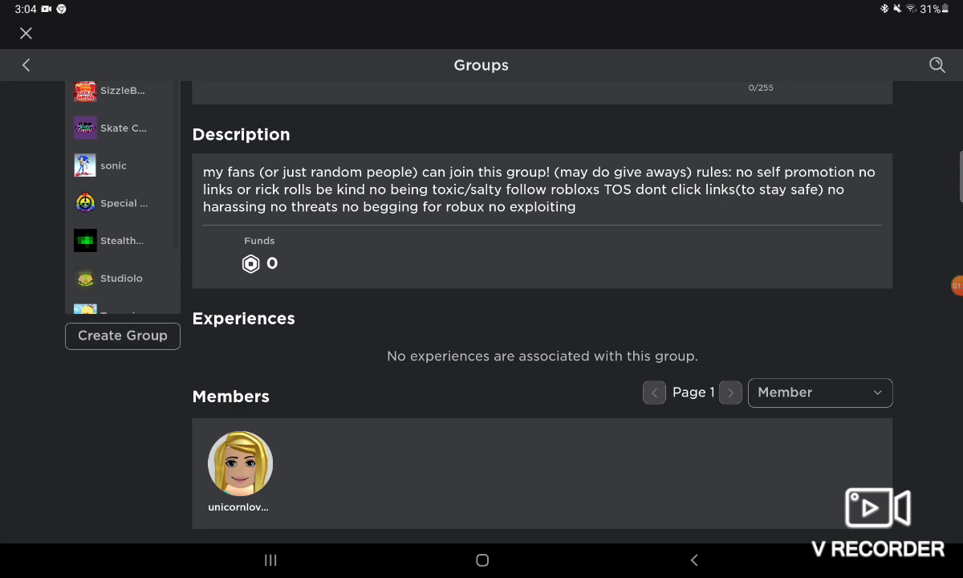
scroll(down, 3)
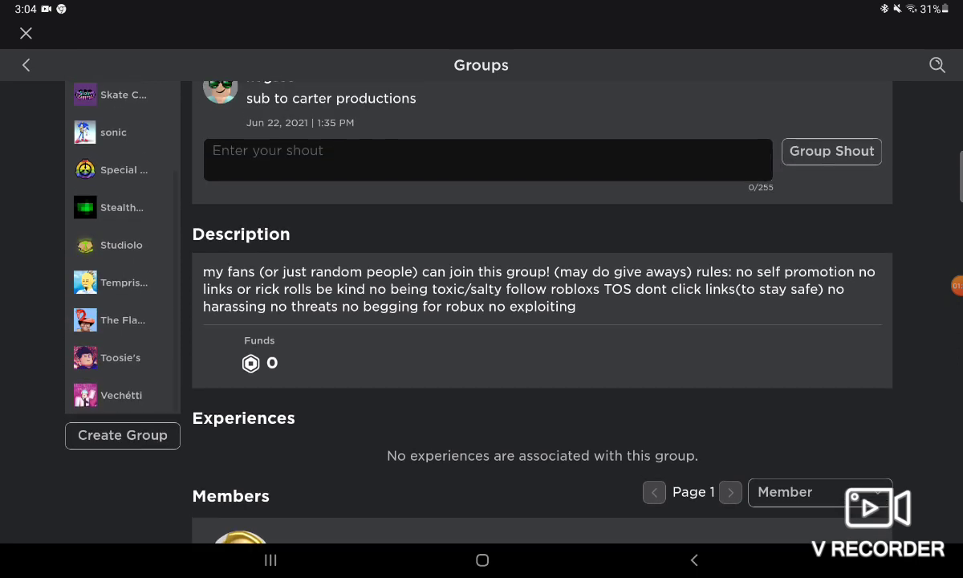
scroll(down, 3)
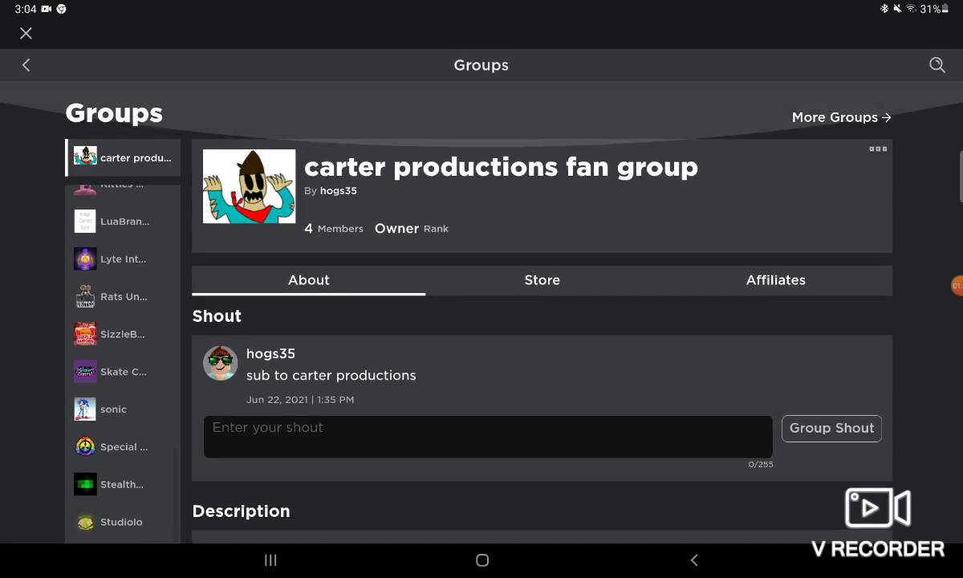
click(947, 285)
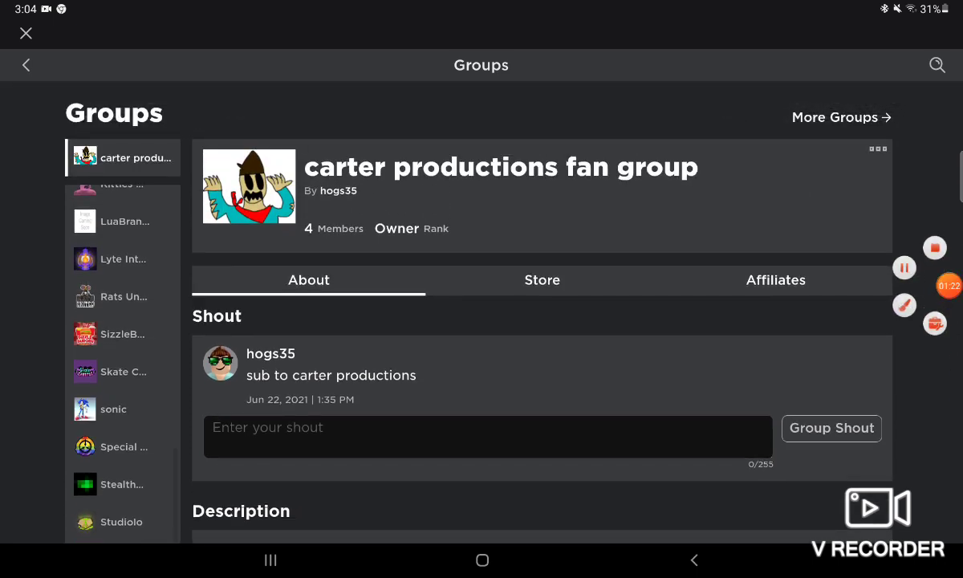